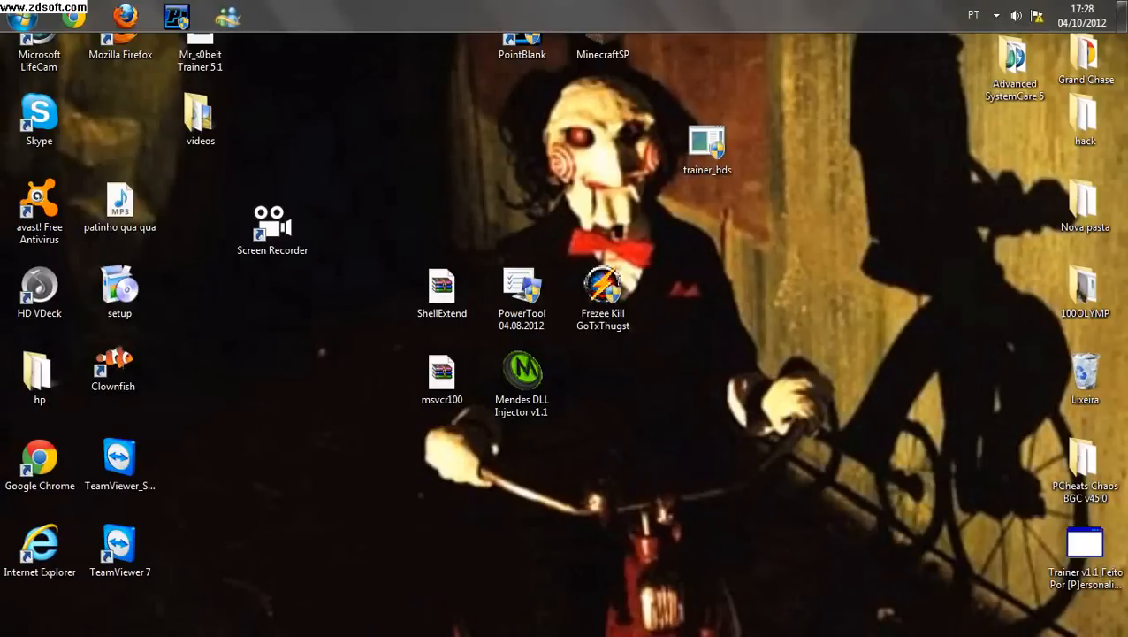
Run Mendes DLL Injector v1.1 as administrator from its desktop icon
right_click(521, 371)
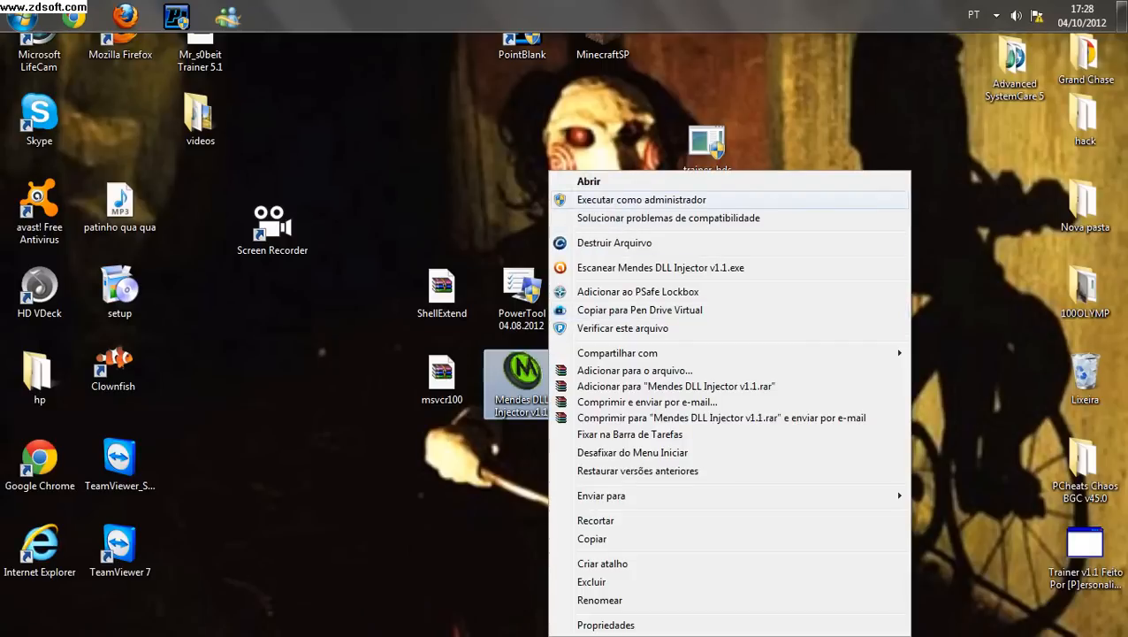
click(587, 199)
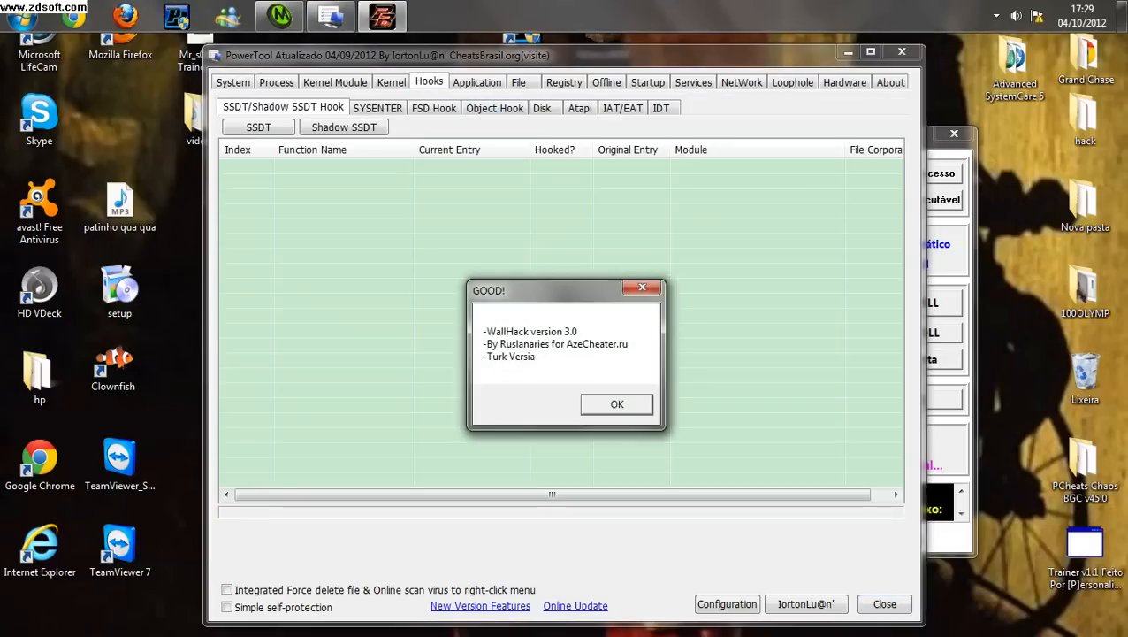
Dismiss the WallHack version 3.0 confirmation with OK
click(616, 404)
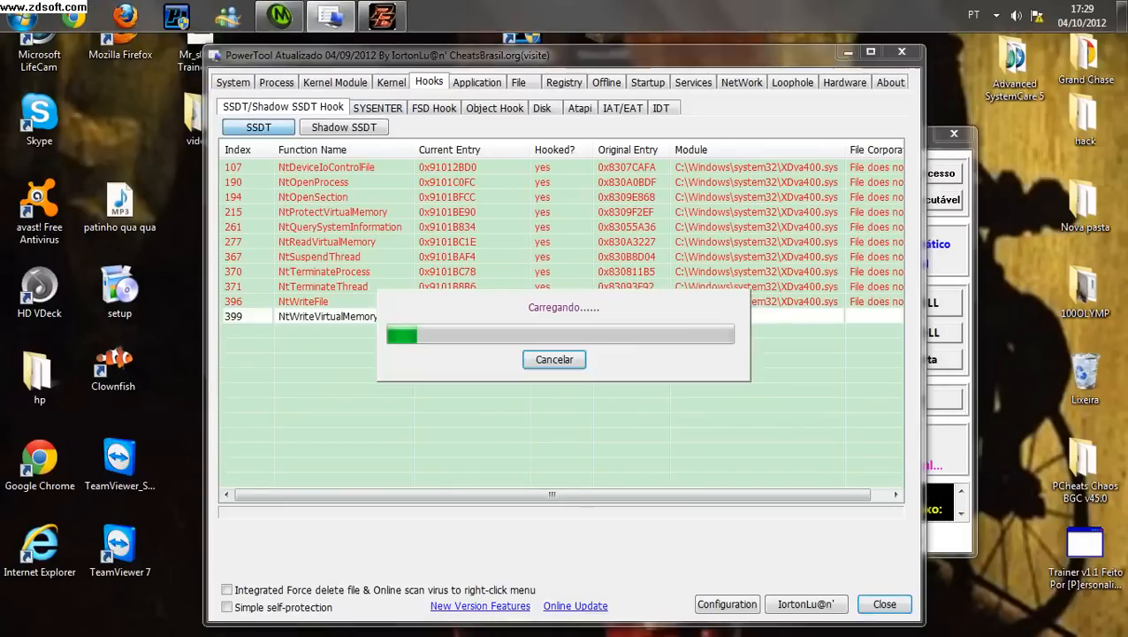
Restore All Hook on the hooked XDva400.sys SSDT entries
right_click(345, 241)
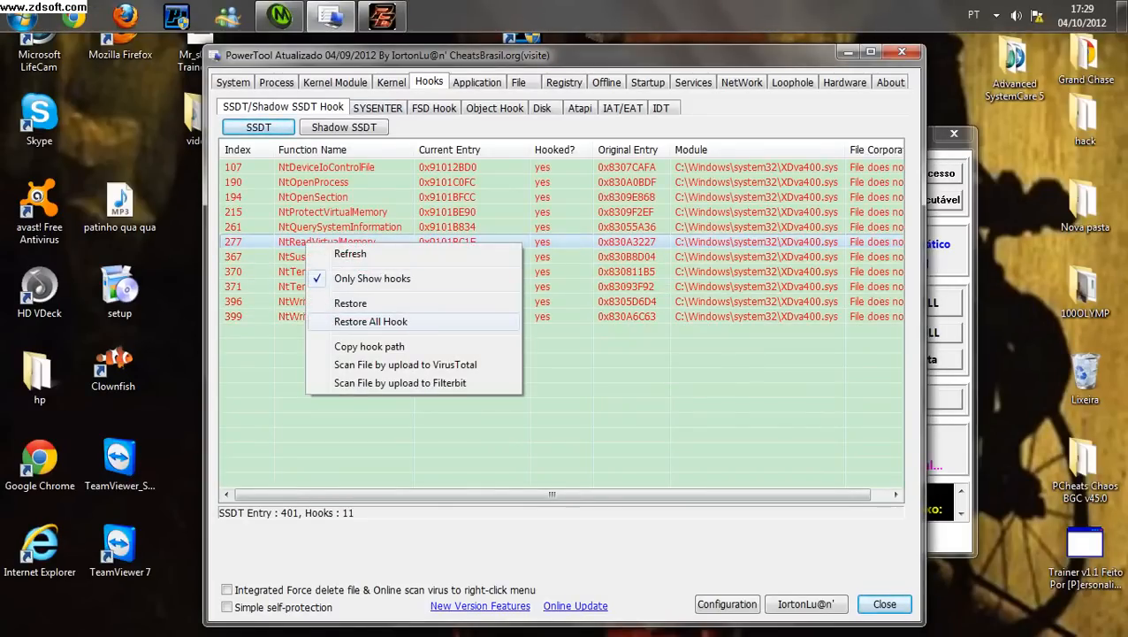
click(276, 81)
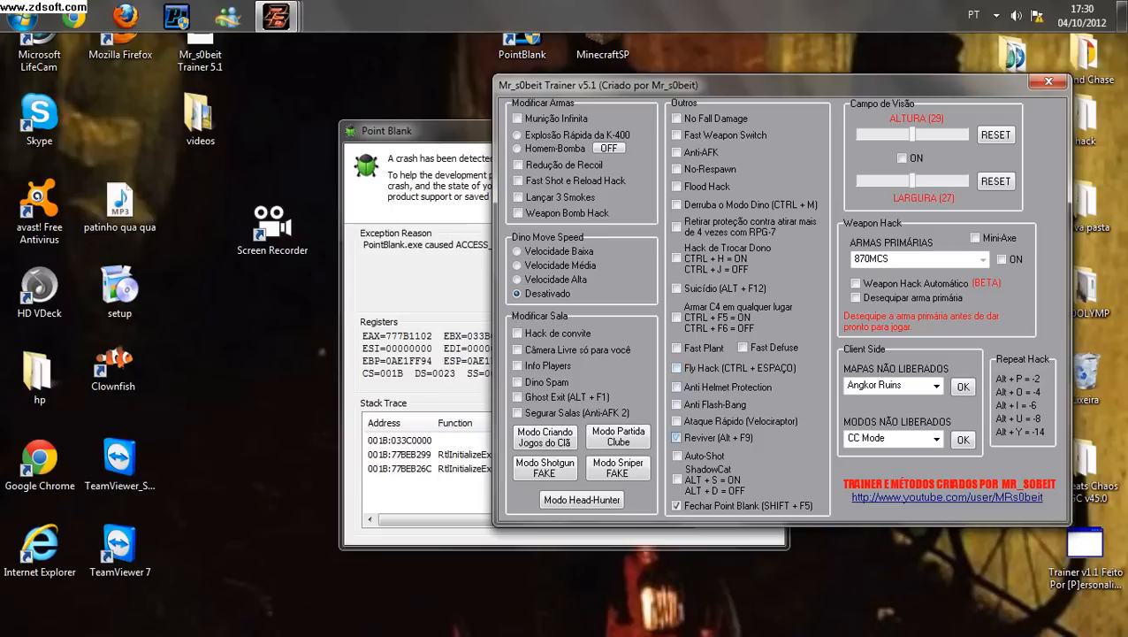
Bring the Mr_s0beit Trainer 5.1 window forward and click in its options
click(676, 454)
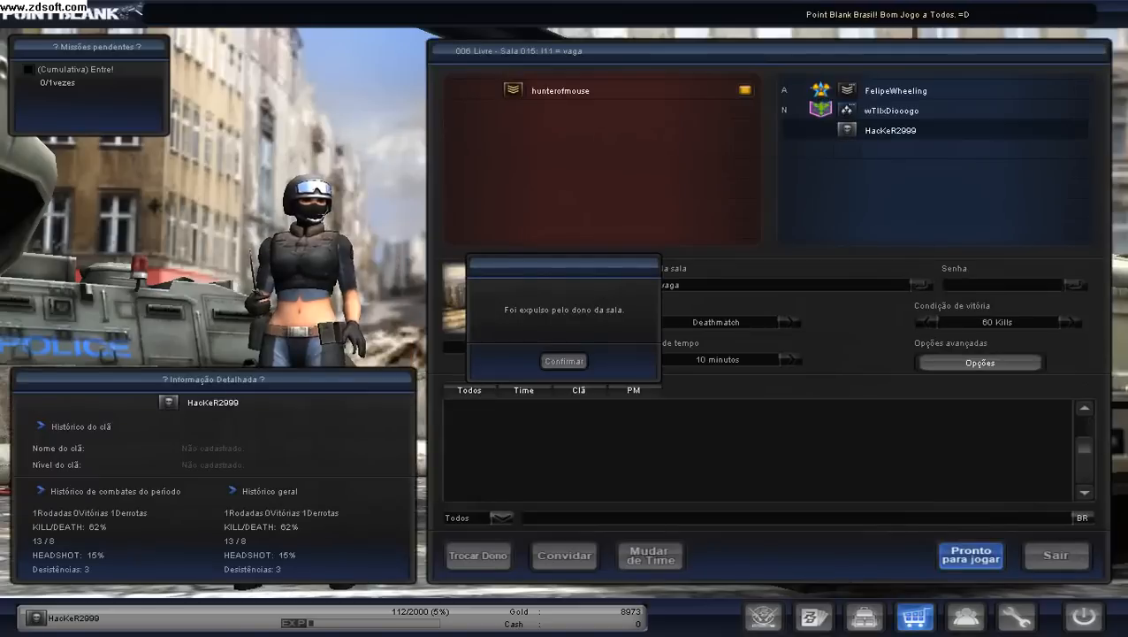
Confirm the room-owner kick notice, cancel the invitation, and scroll the room list
click(562, 361)
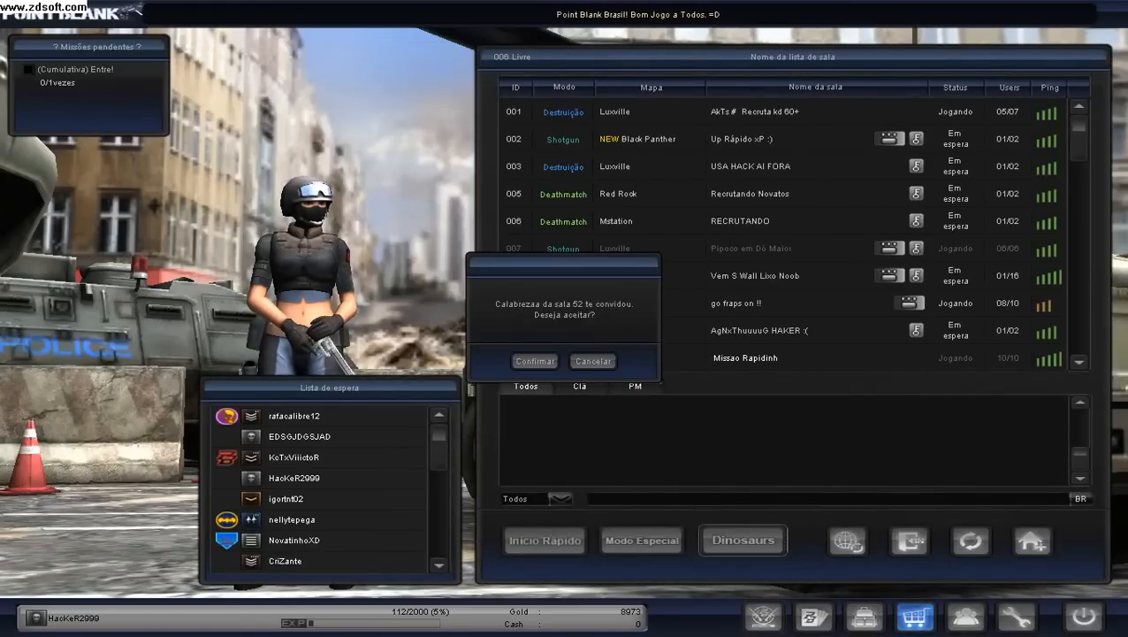
click(592, 361)
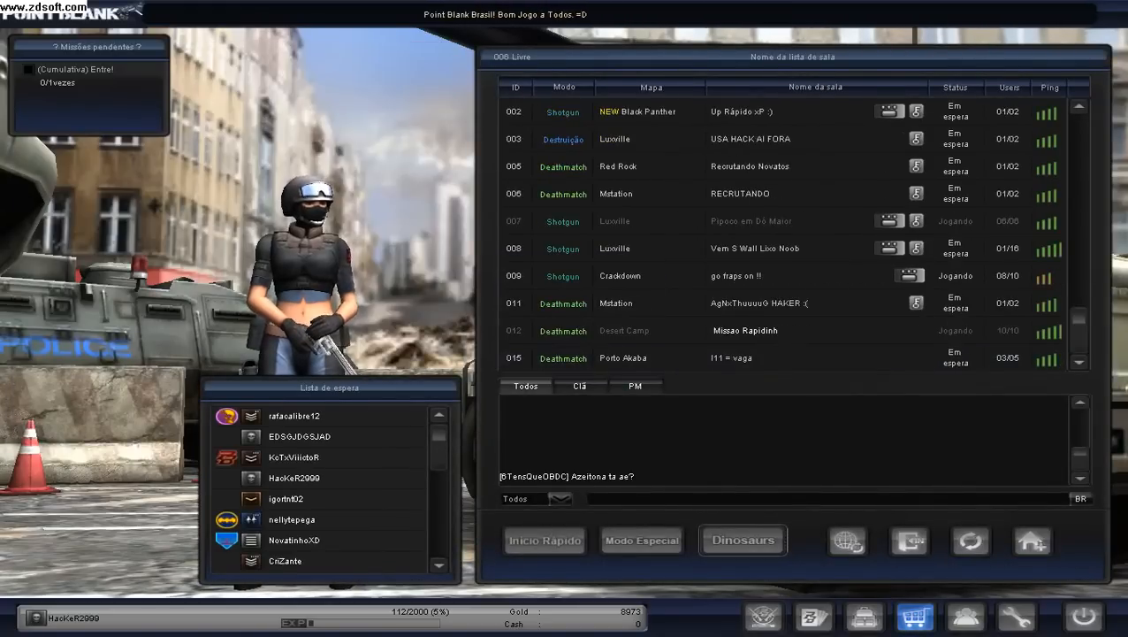
scroll(down, 3)
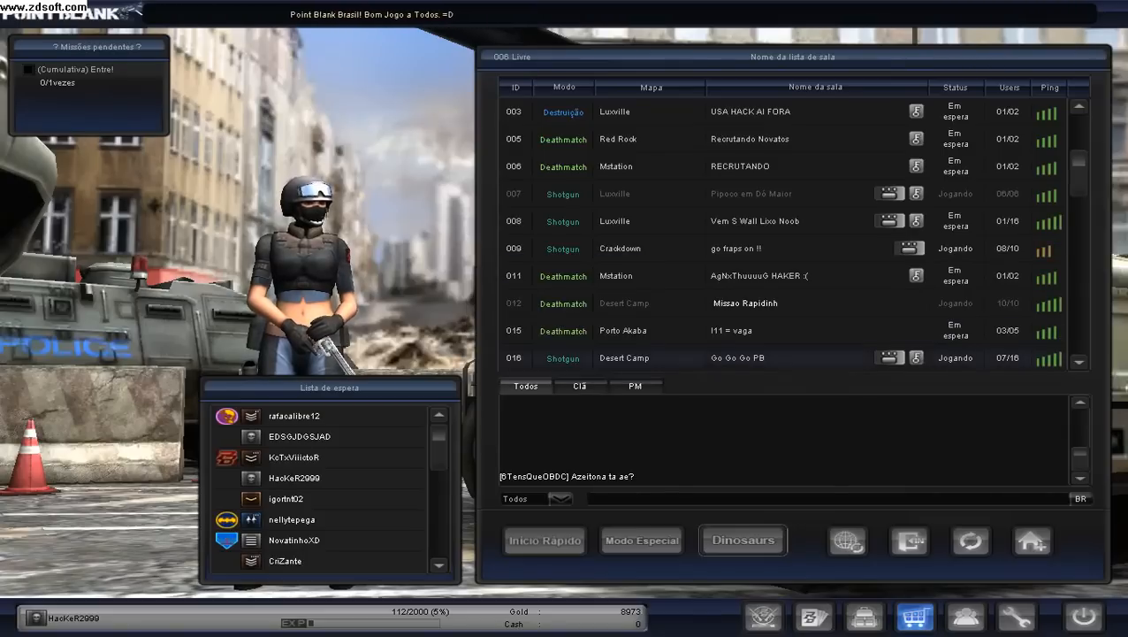
scroll(down, 3)
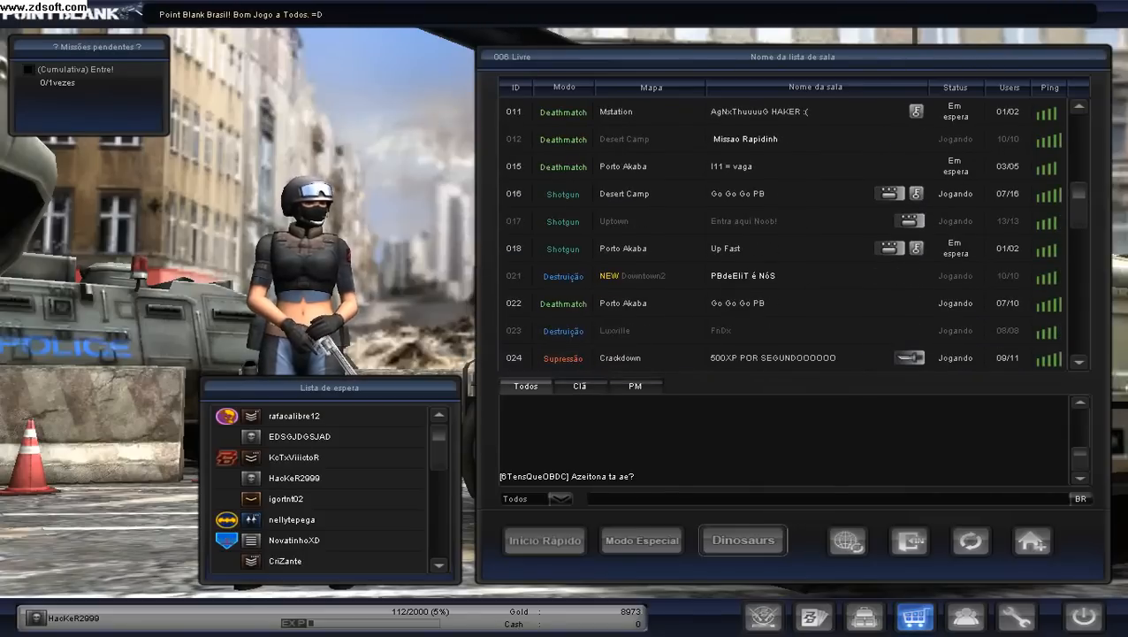
scroll(down, 3)
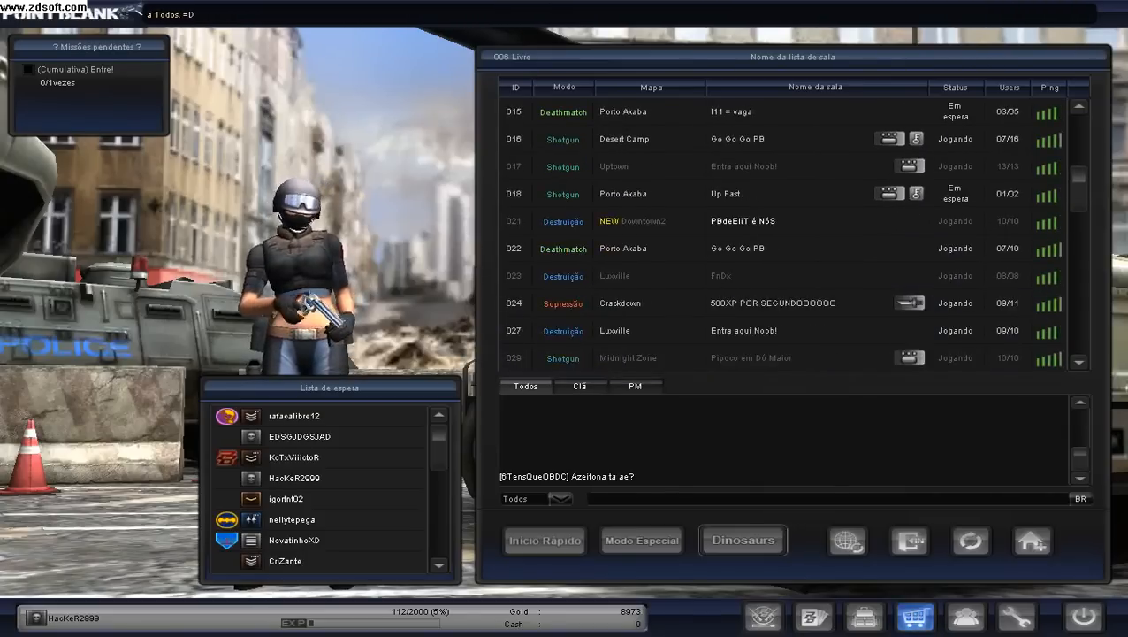
scroll(down, 3)
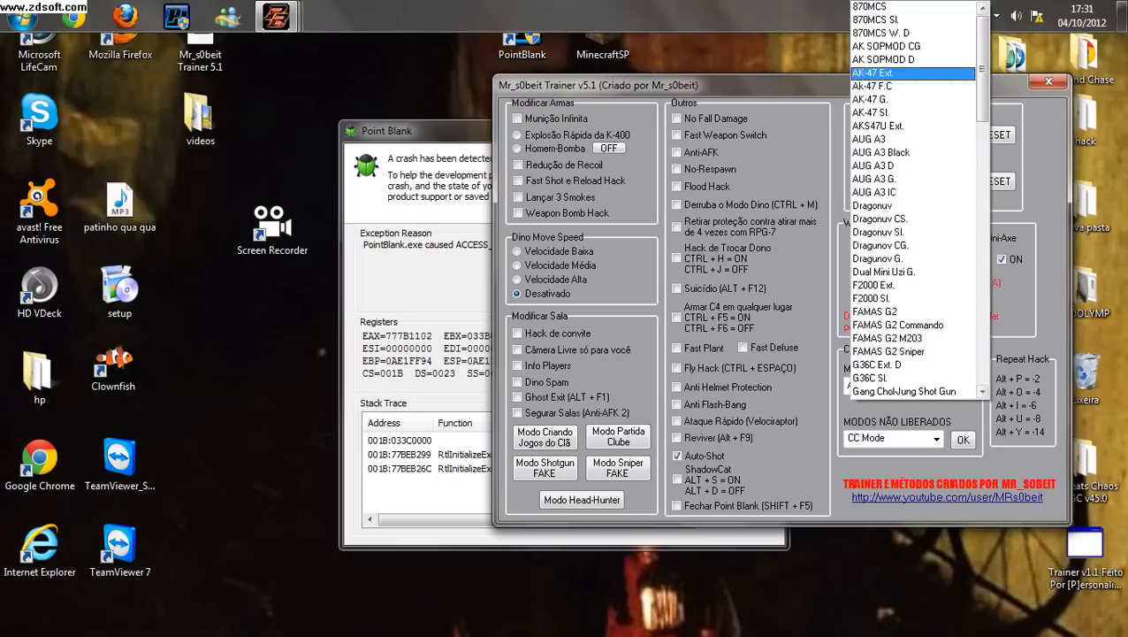
Select Ak-47 F.C in the ARMAS PRIMÁRIAS weapon list
click(876, 88)
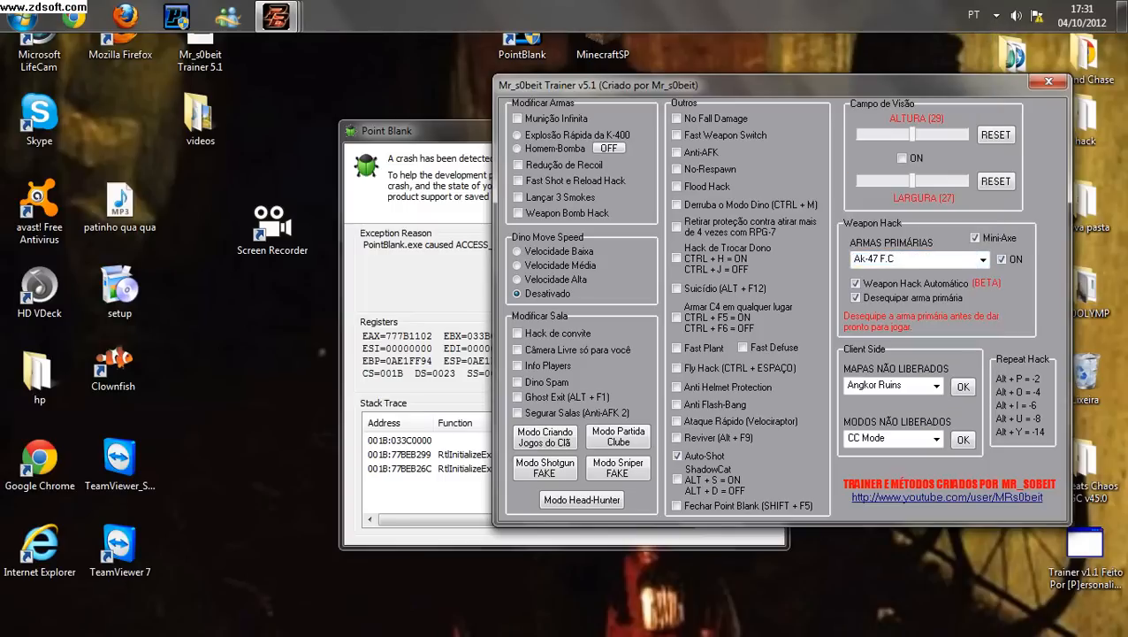
click(516, 213)
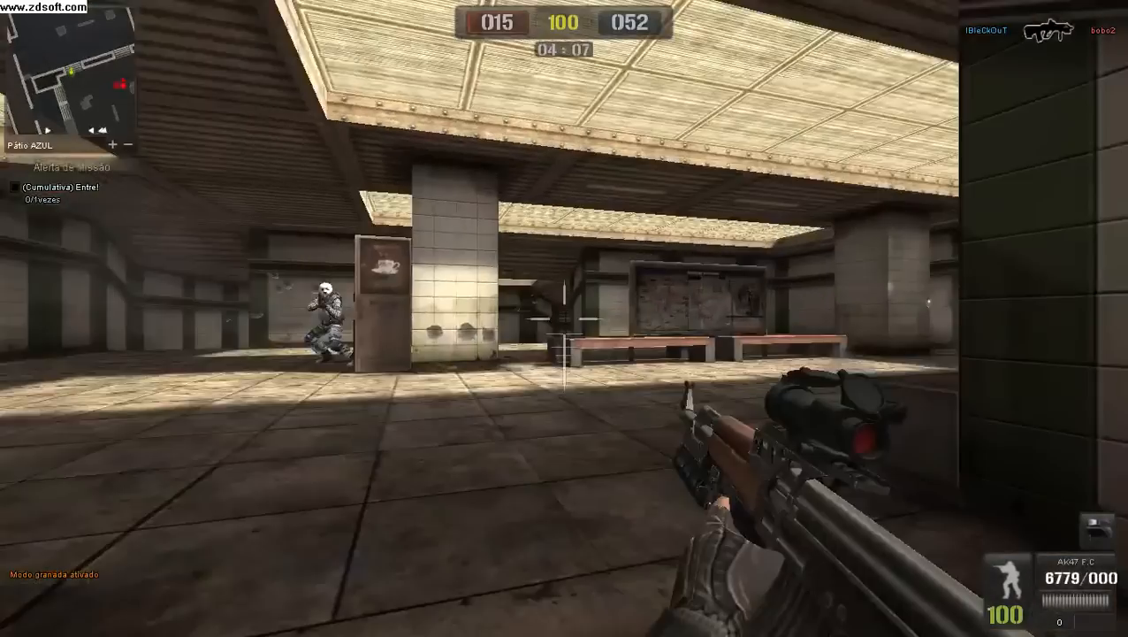
Show the deathmatch scoreboard with Tab, Red 15 versus Blue 54
key(Tab)
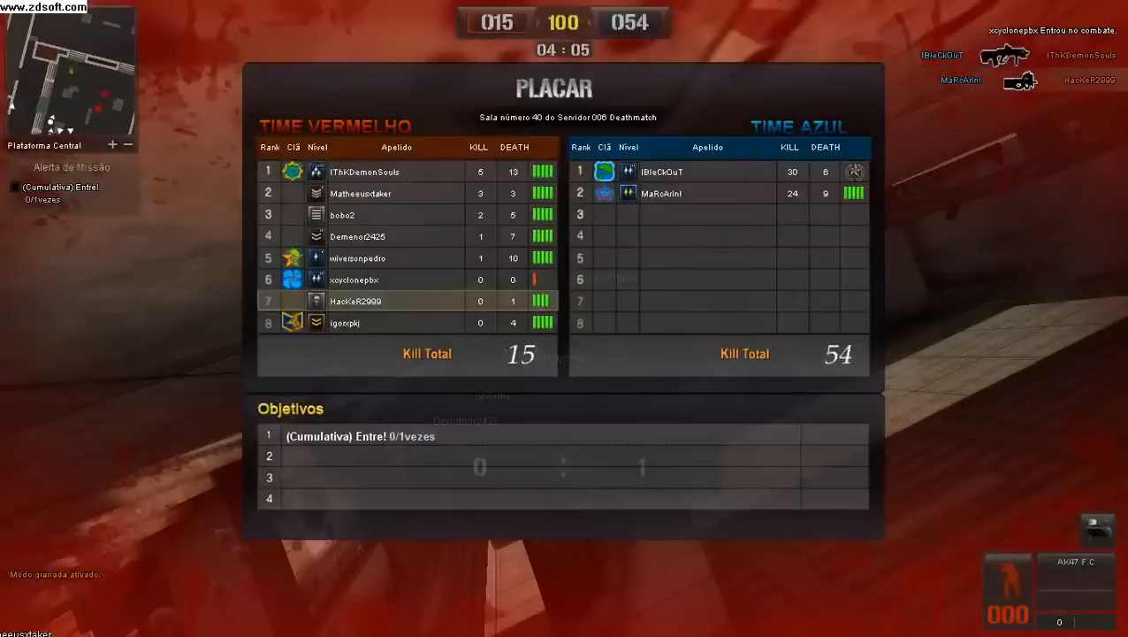